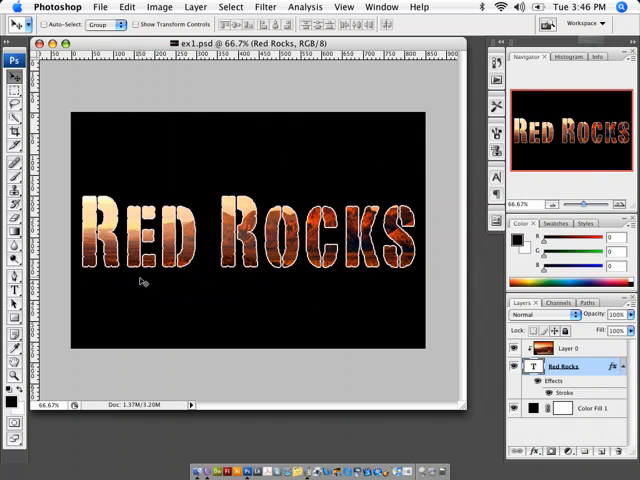
mouse_move(236, 268)
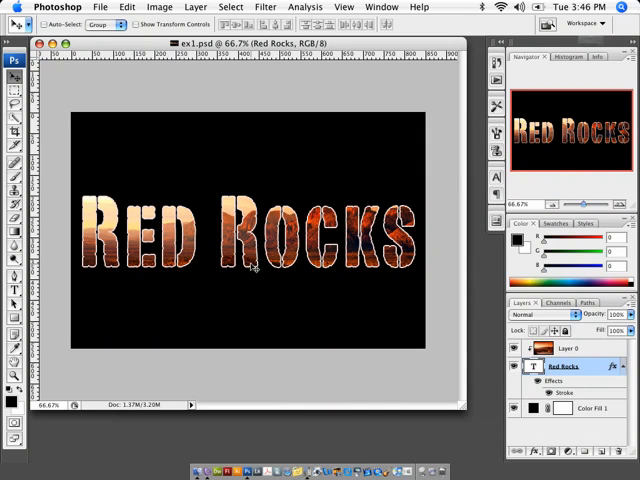
- Open the red-rocks landscape stock JPEG as its own document
click(14, 292)
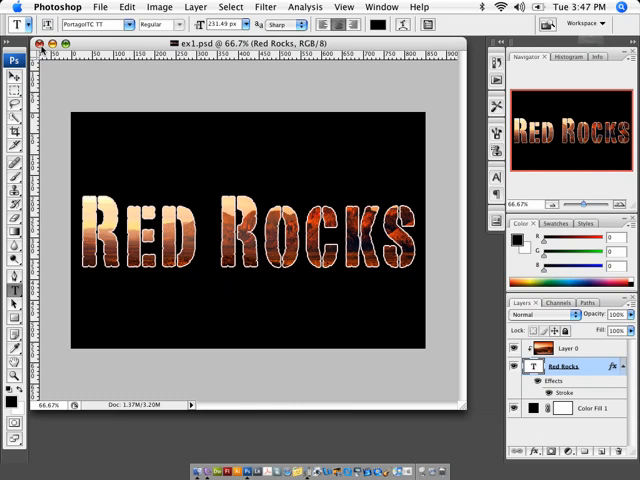
click(100, 8)
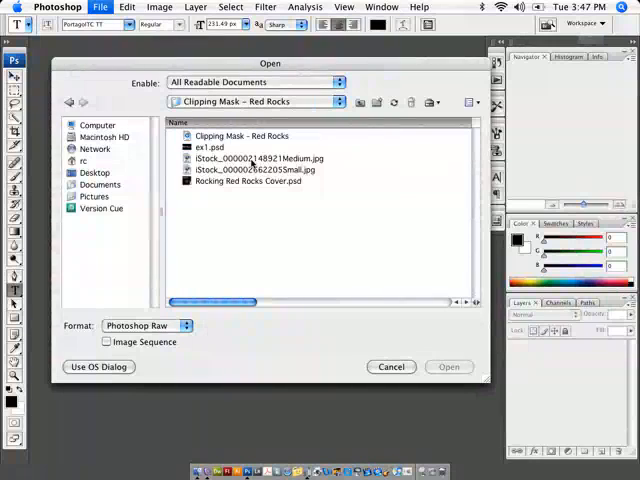
click(258, 158)
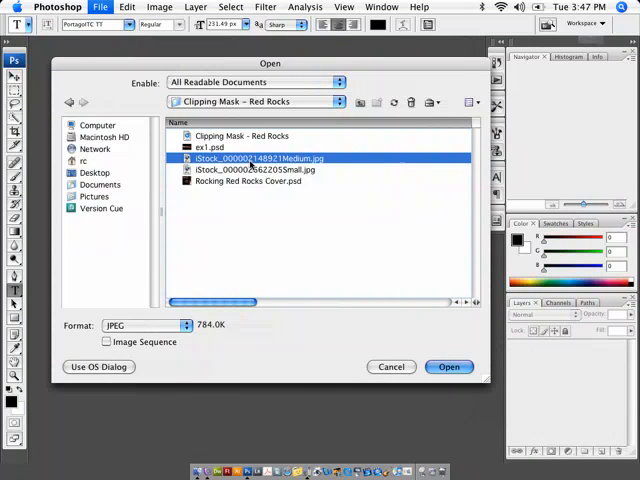
click(448, 366)
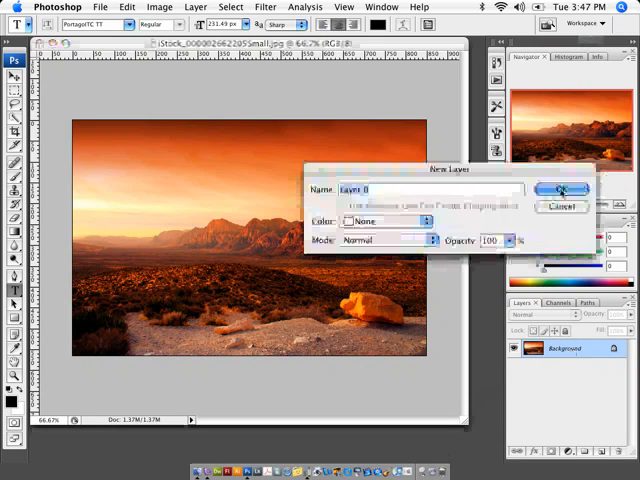
- Convert the background to Layer 0 and add a black Solid Color fill layer beneath it
click(562, 190)
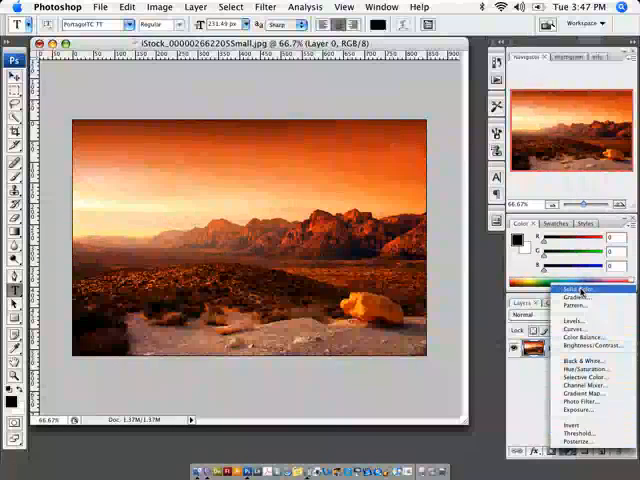
click(576, 288)
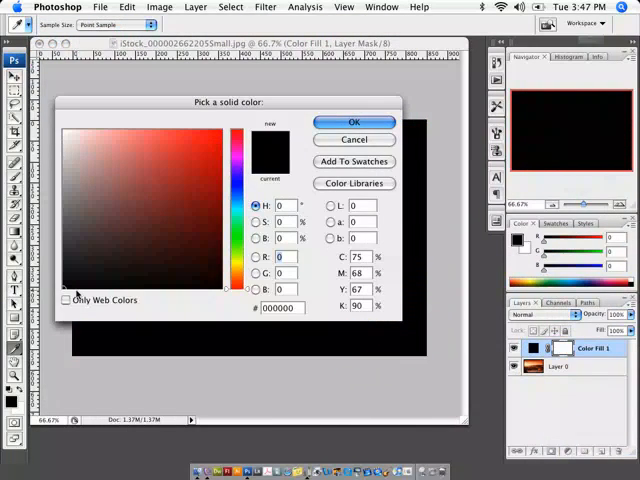
click(354, 120)
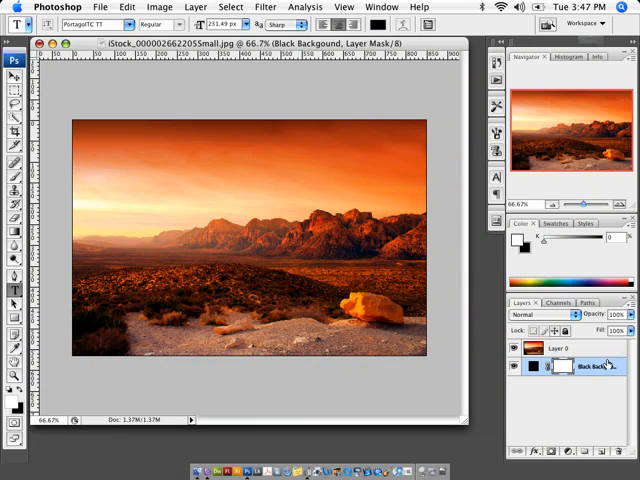
click(560, 348)
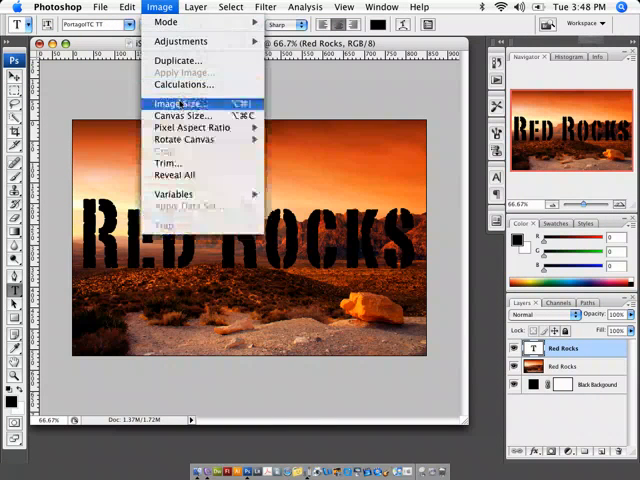
- Check the document's image size before sizing the Red Rocks type
click(178, 104)
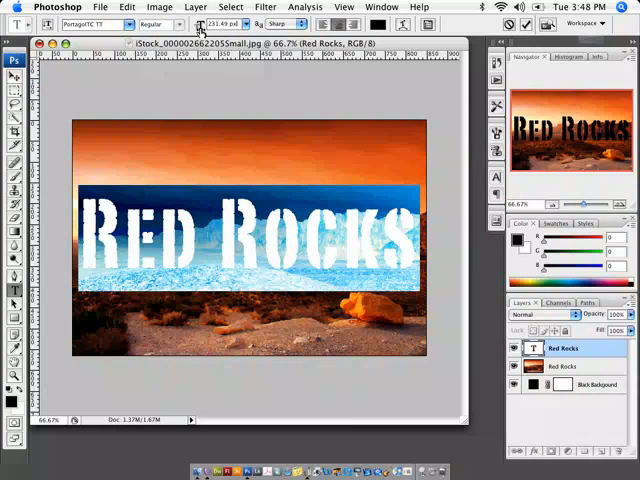
mouse_move(222, 24)
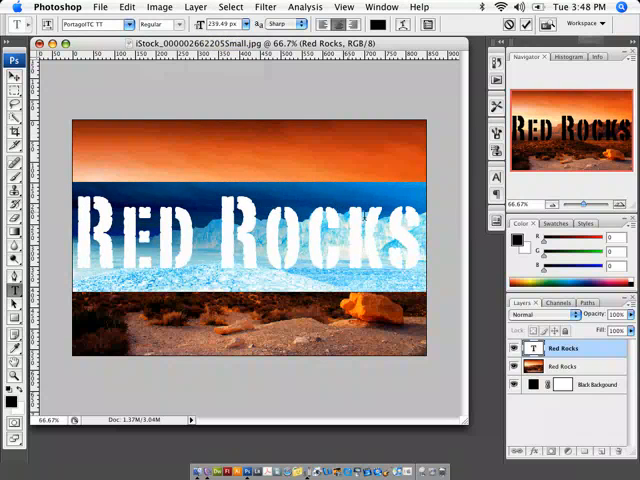
mouse_move(262, 284)
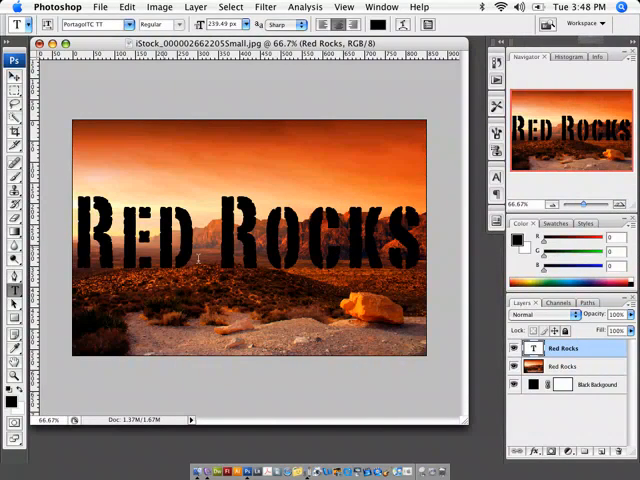
mouse_move(380, 284)
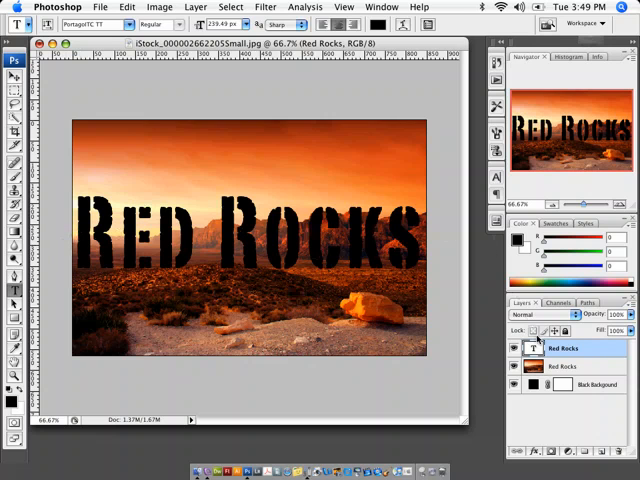
- Rename the type layer to 'Red Rocks Type' and select the landscape photo layer above it
click(564, 366)
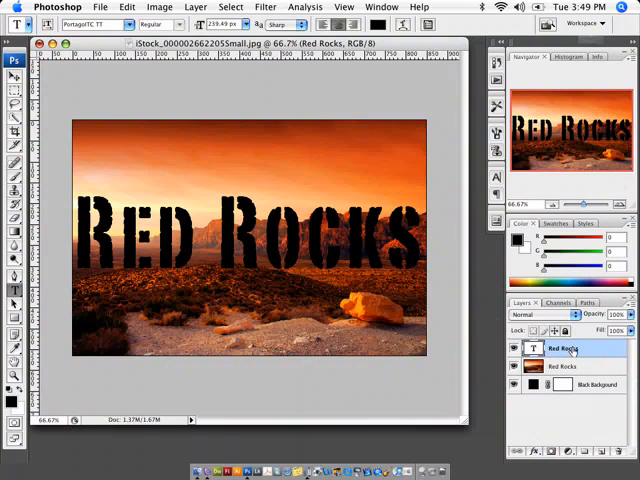
double_click(562, 348)
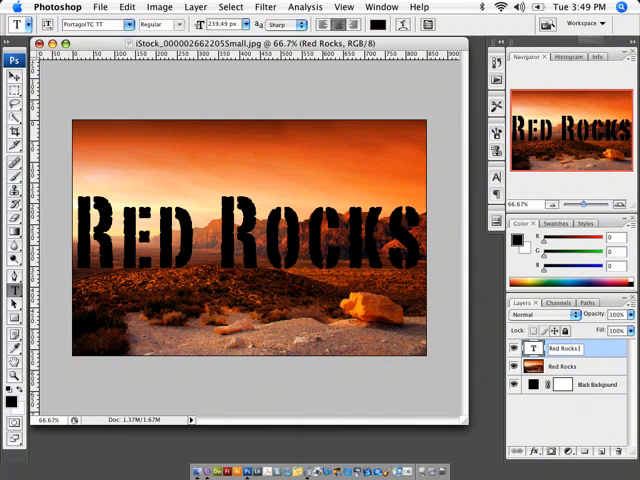
double_click(564, 348)
text( Type)
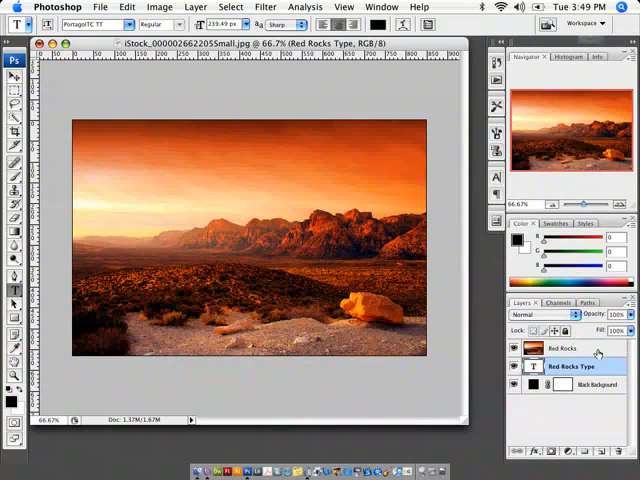
click(564, 348)
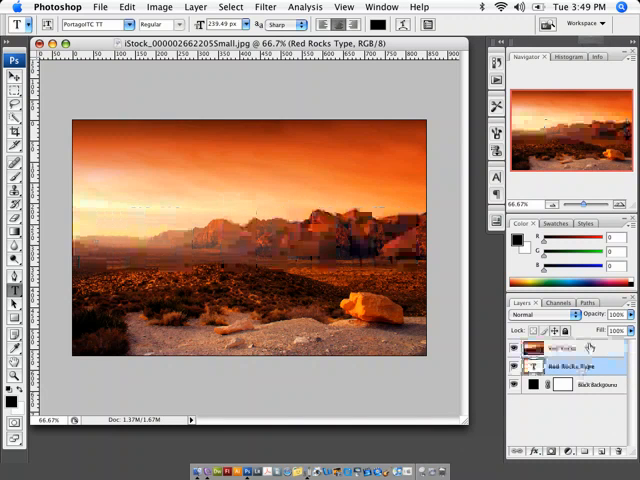
click(560, 348)
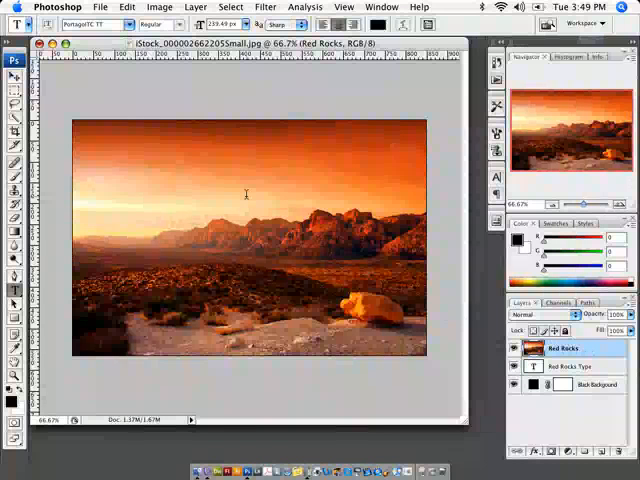
- Create a clipping mask so the photo shows only inside the Red Rocks letters
click(196, 8)
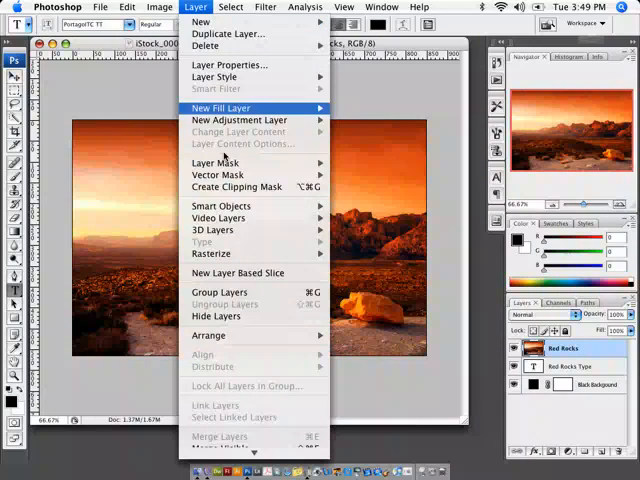
mouse_move(236, 188)
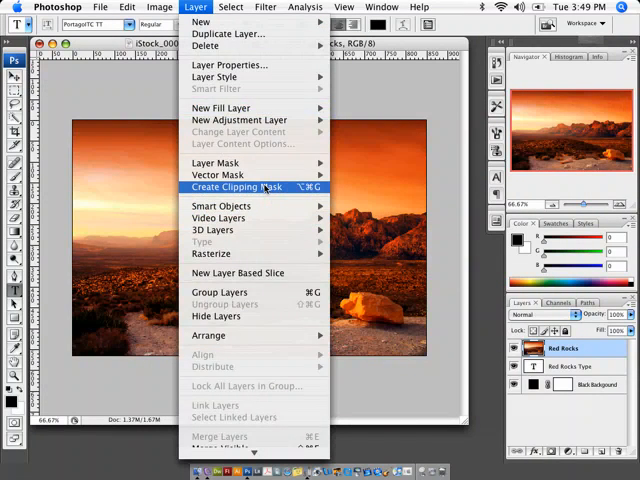
click(236, 188)
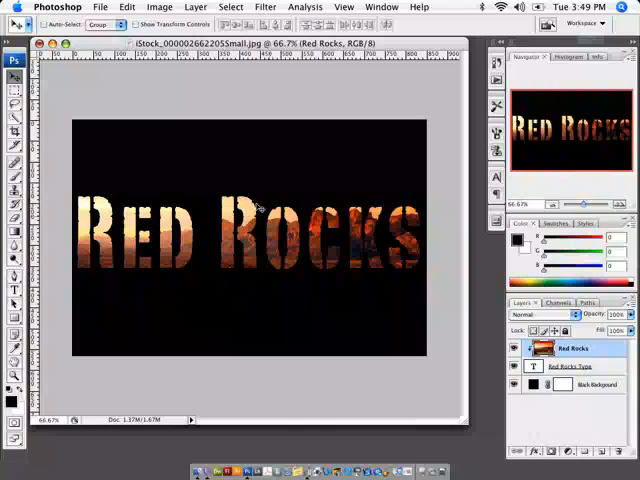
mouse_move(318, 280)
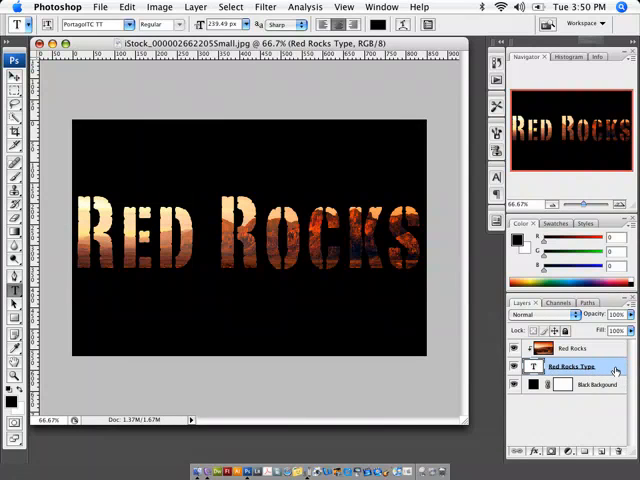
- Add a Stroke layer style to Red Rocks Type in a light colour and apply it
double_click(572, 364)
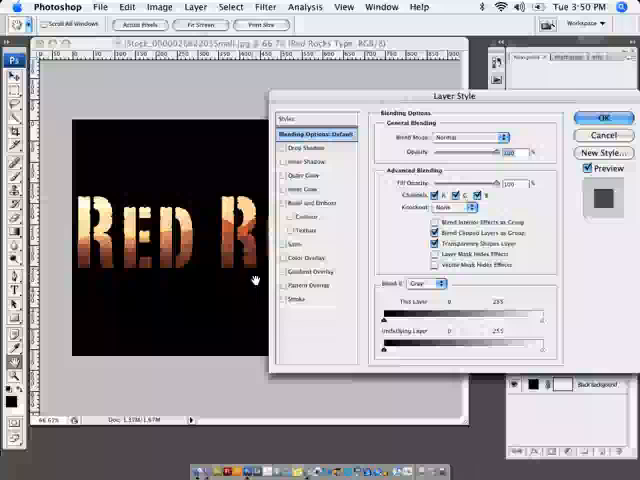
click(286, 300)
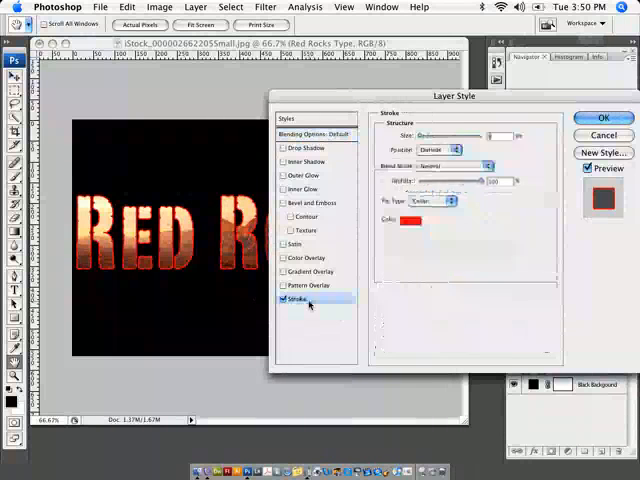
click(410, 220)
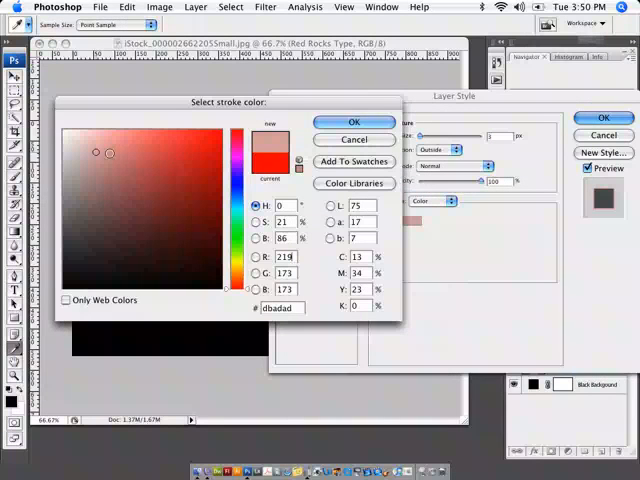
click(354, 120)
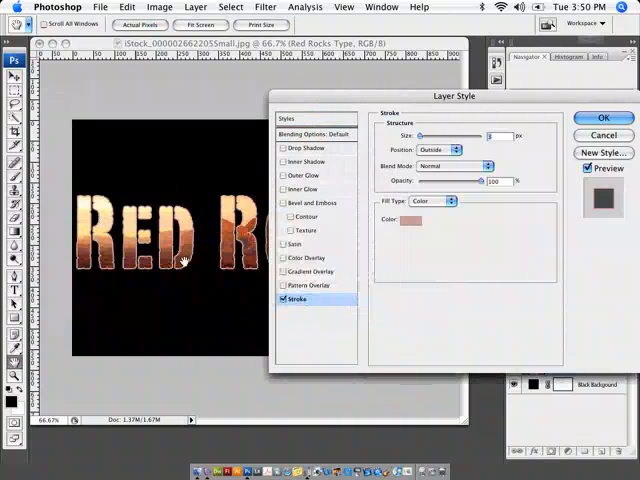
click(408, 220)
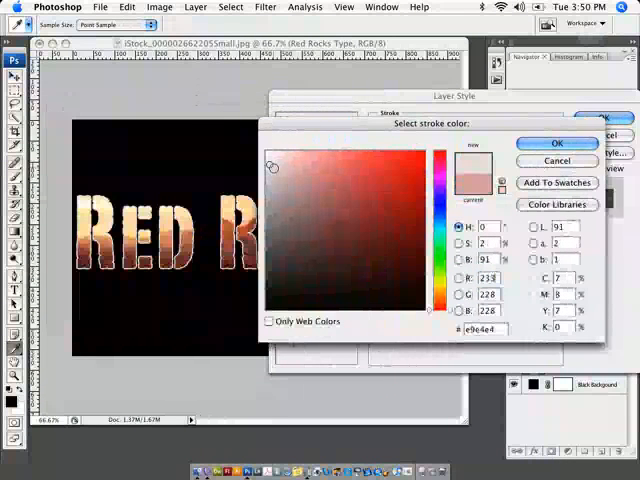
click(556, 144)
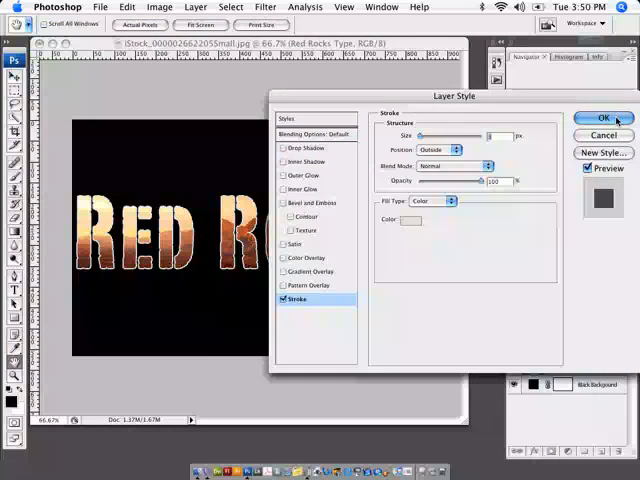
click(604, 118)
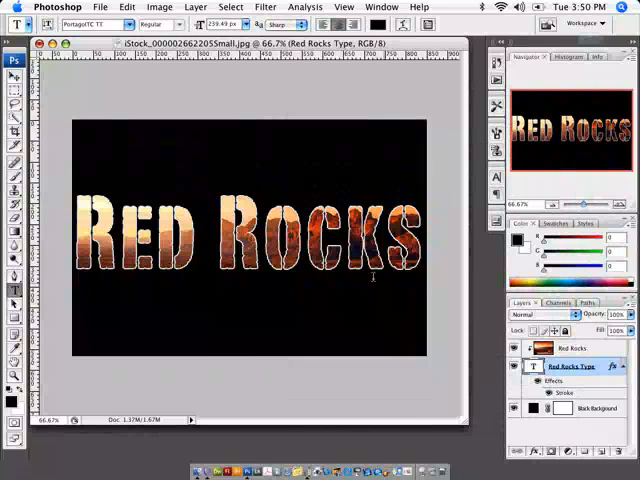
mouse_move(352, 300)
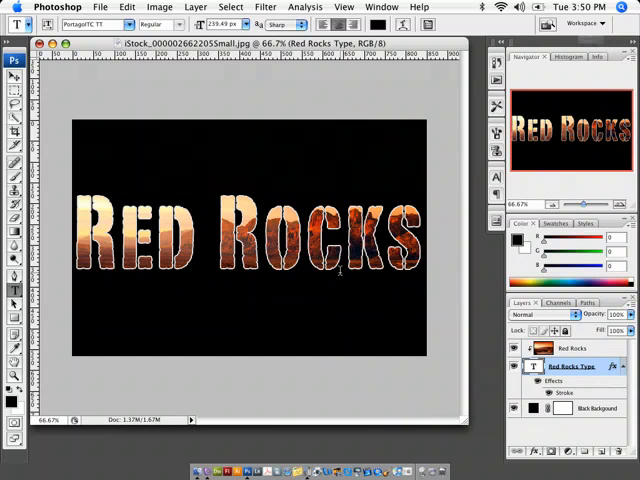
- Open Rocking Red Rocks Cover.psd from the recent files list
click(100, 8)
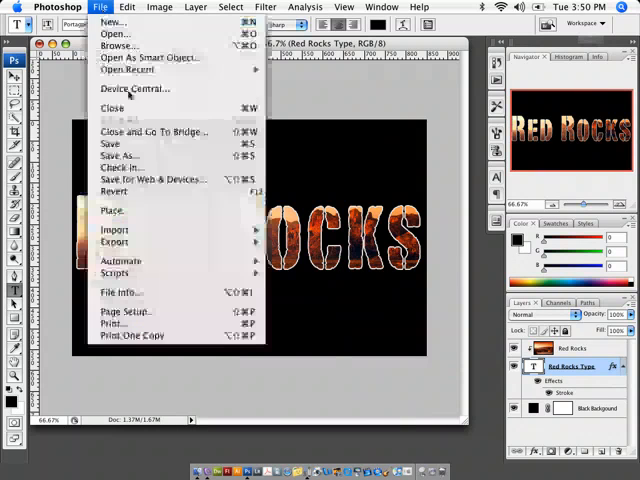
mouse_move(110, 144)
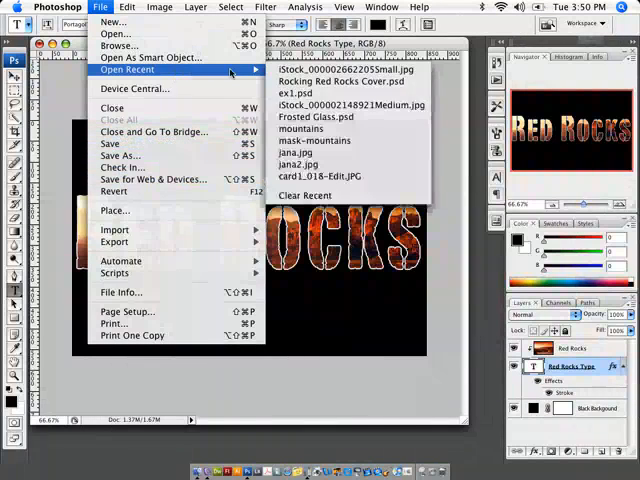
click(344, 92)
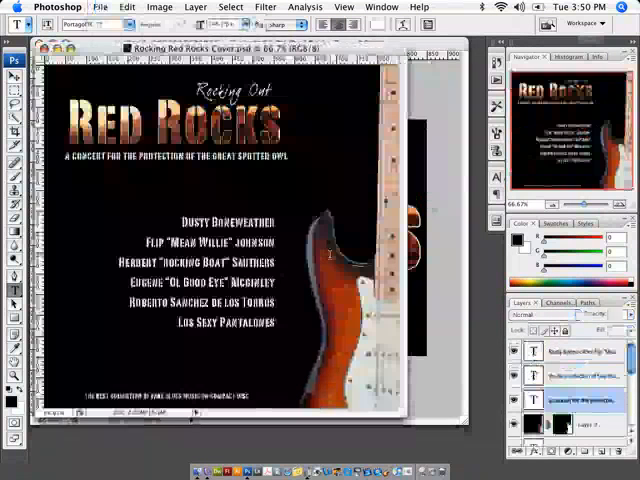